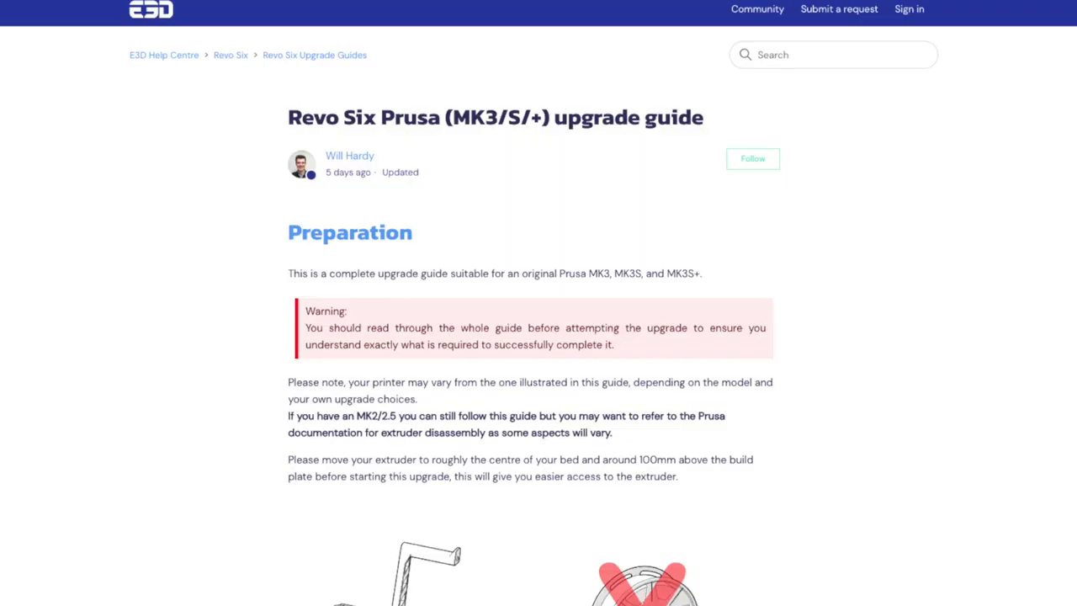
Scroll the Revo Six Prusa guide past Preparation and 'You will need' to Assembly
scroll(down, 3)
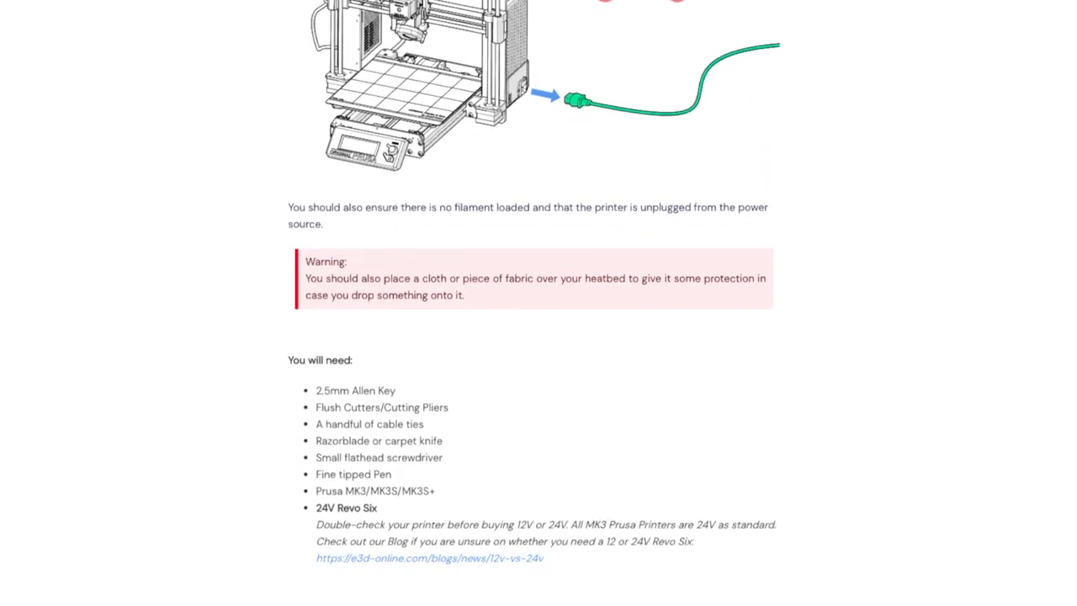
scroll(down, 3)
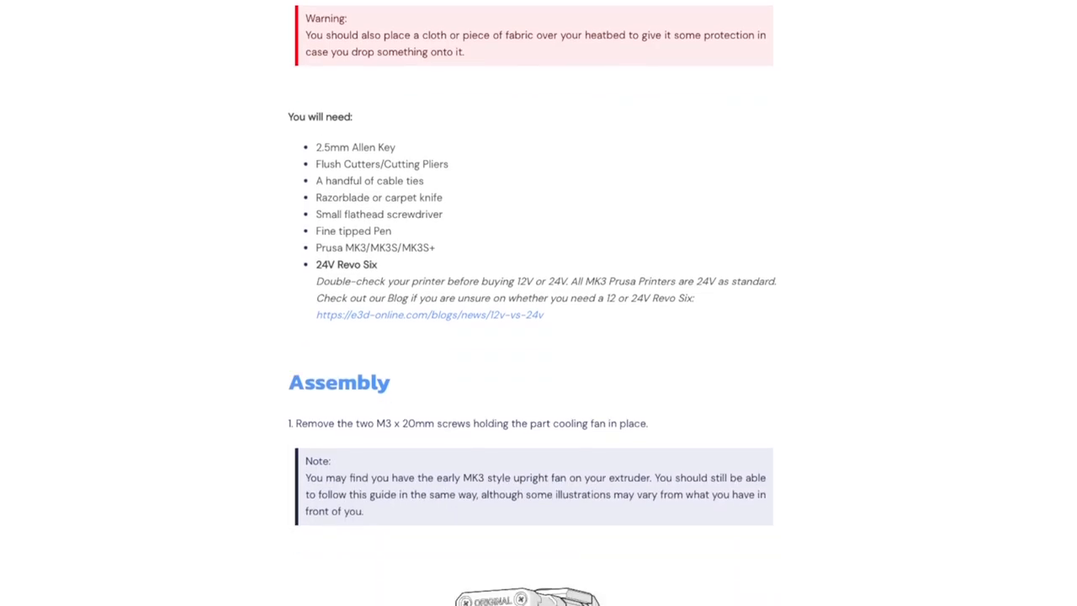
scroll(down, 3)
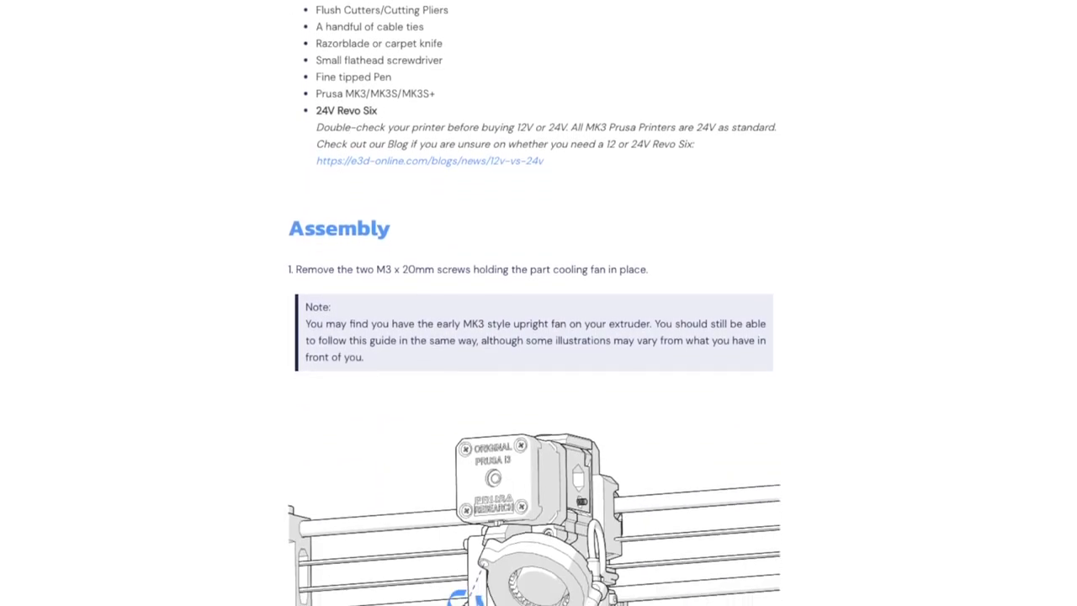
scroll(down, 3)
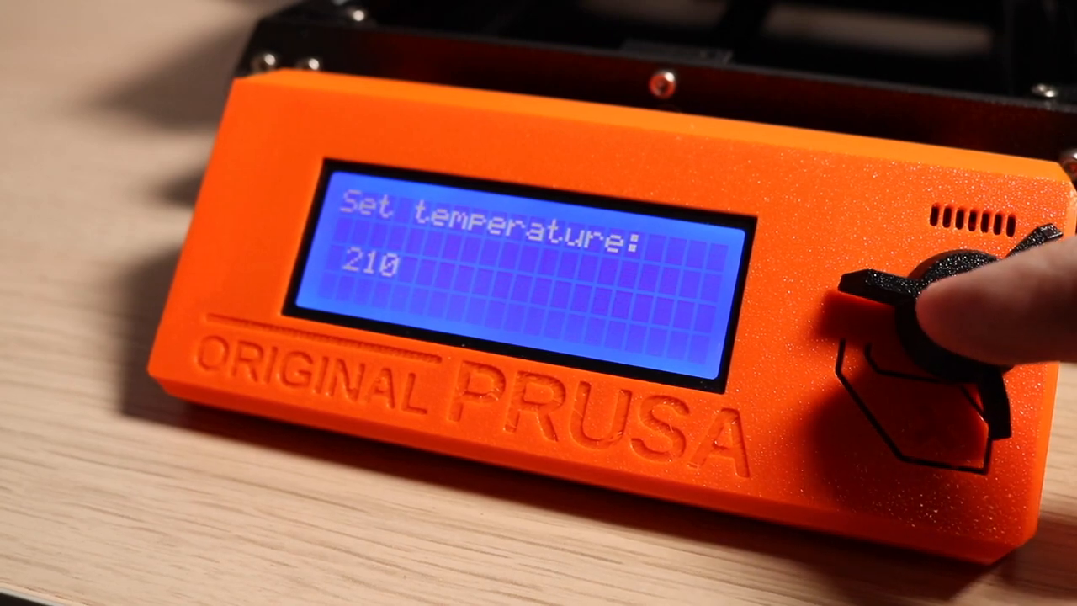
Confirm the 210° target and start PID calibration on the Prusa
click(926, 336)
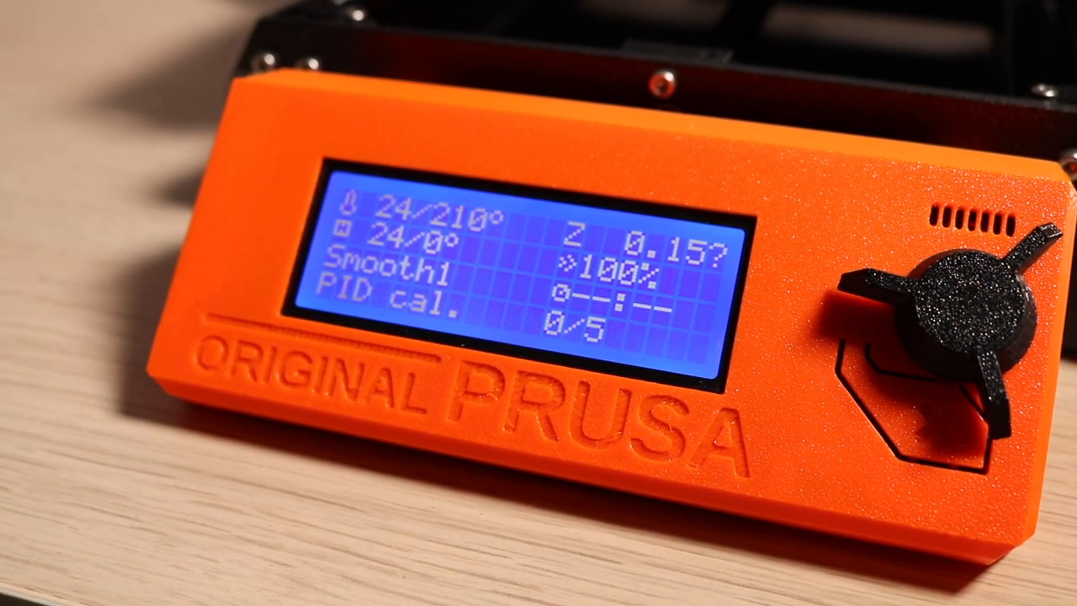